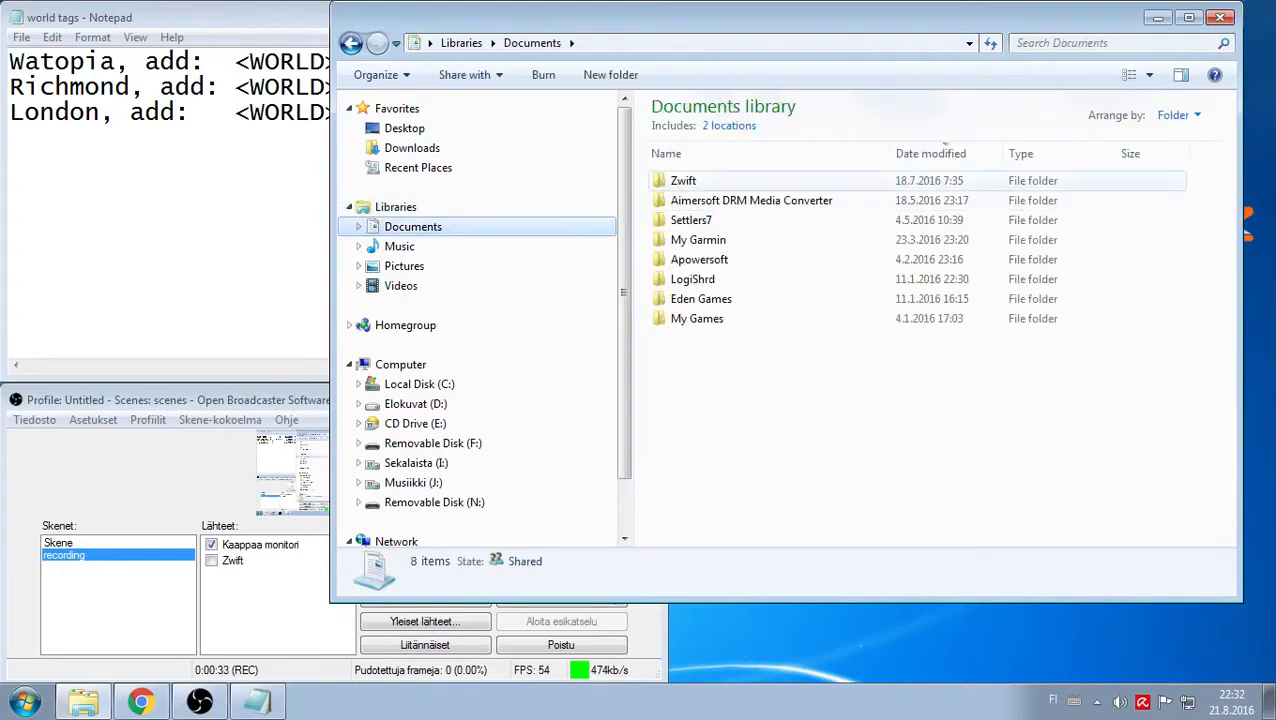
Step: Open Documents\Zwift and load prefs.xml in Notepad as plain text
double_click(684, 180)
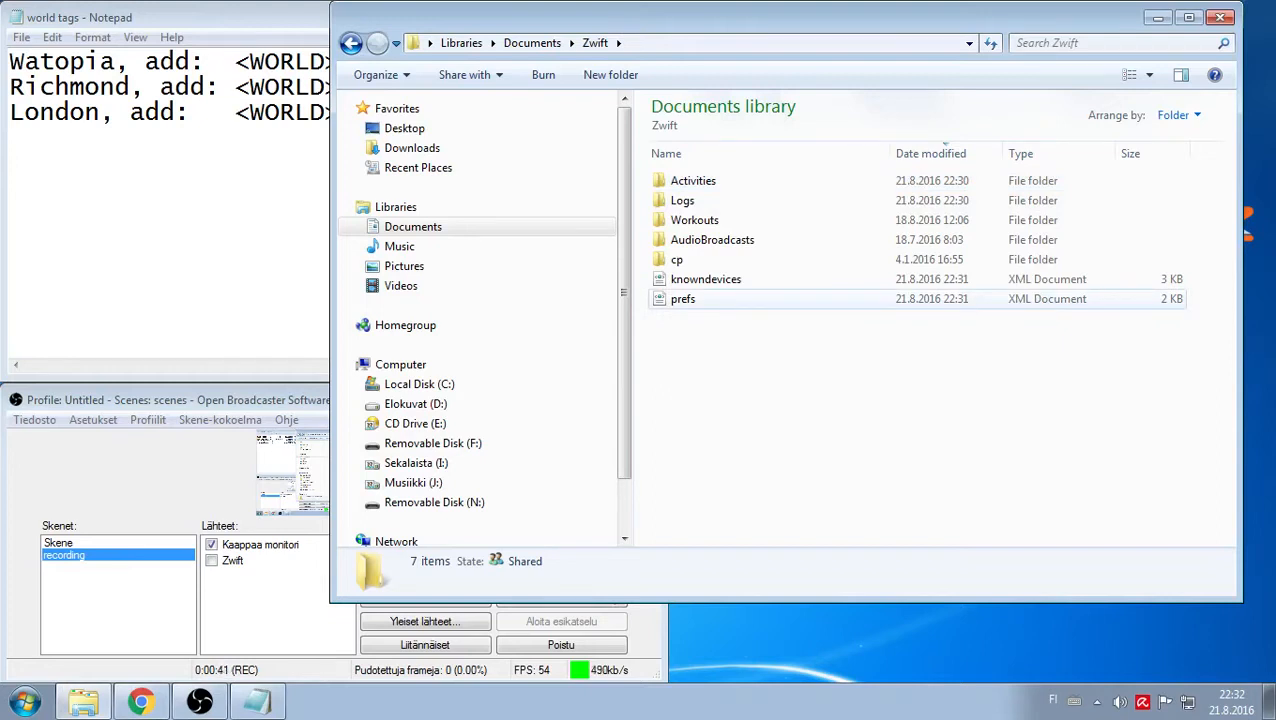
right_click(684, 298)
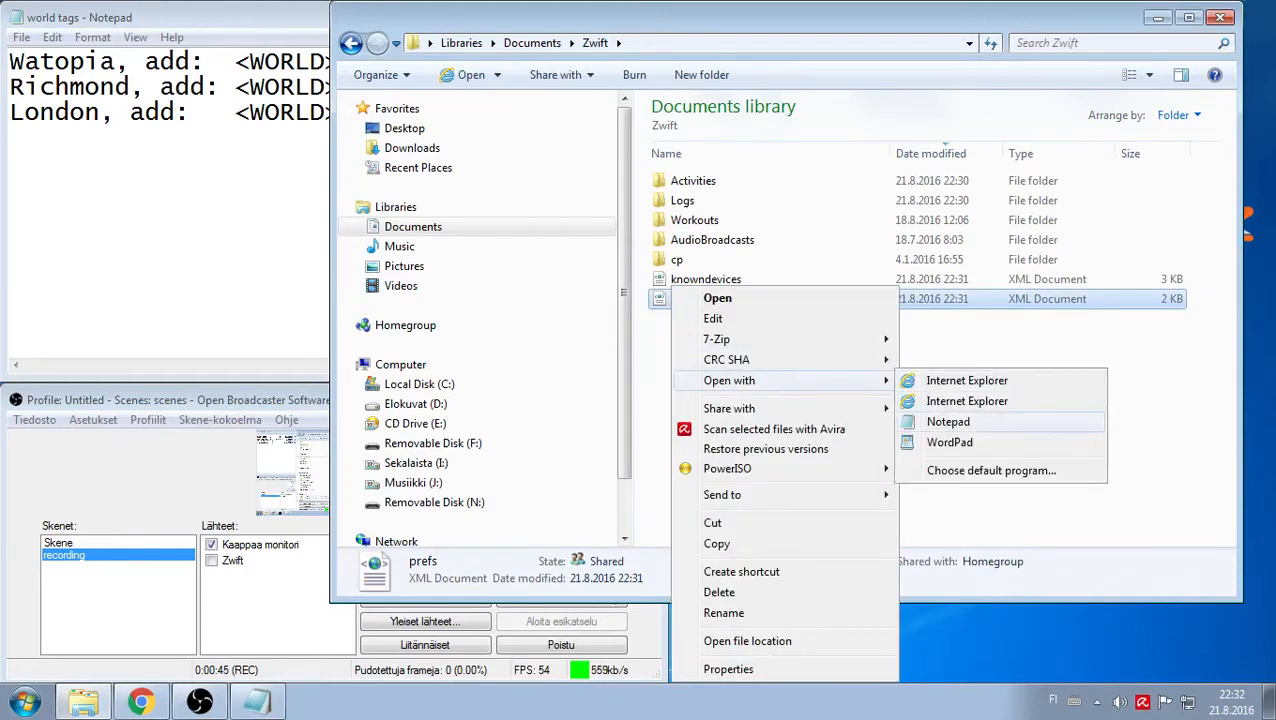
click(948, 420)
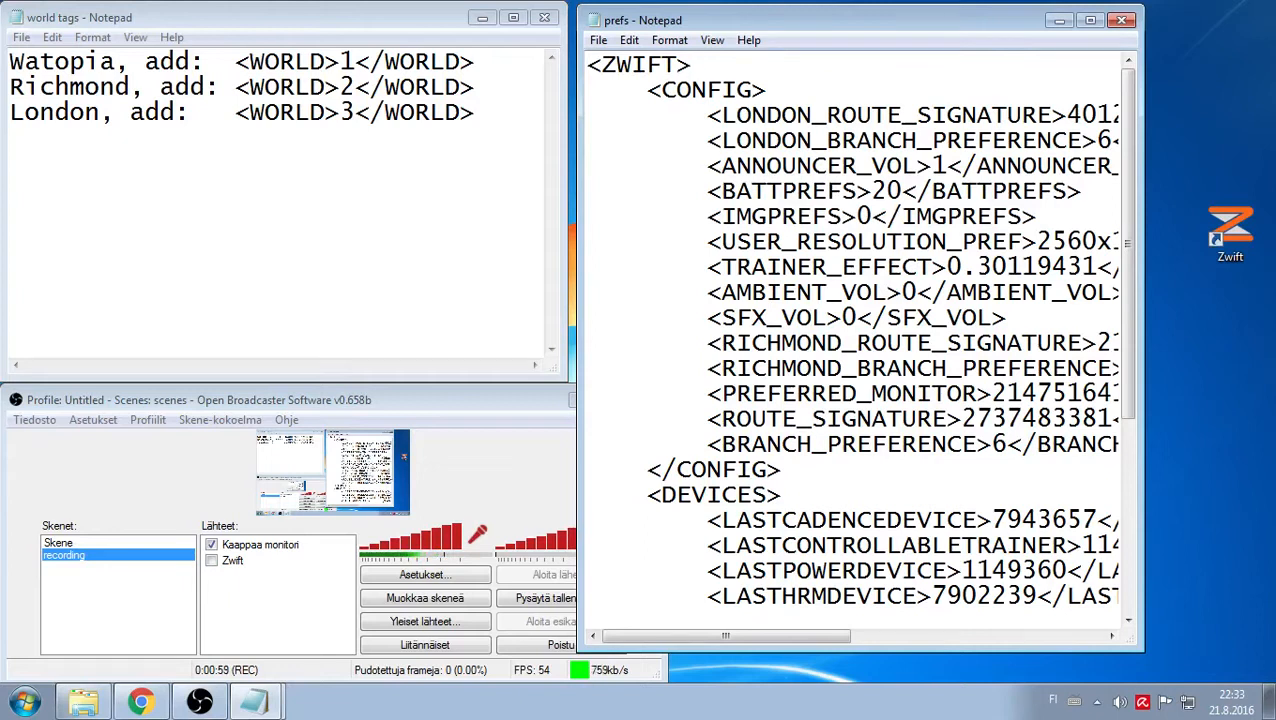
Step: Insert a blank line in prefs.xml directly below the opening <ZWIFT> tag
scroll(up, 3)
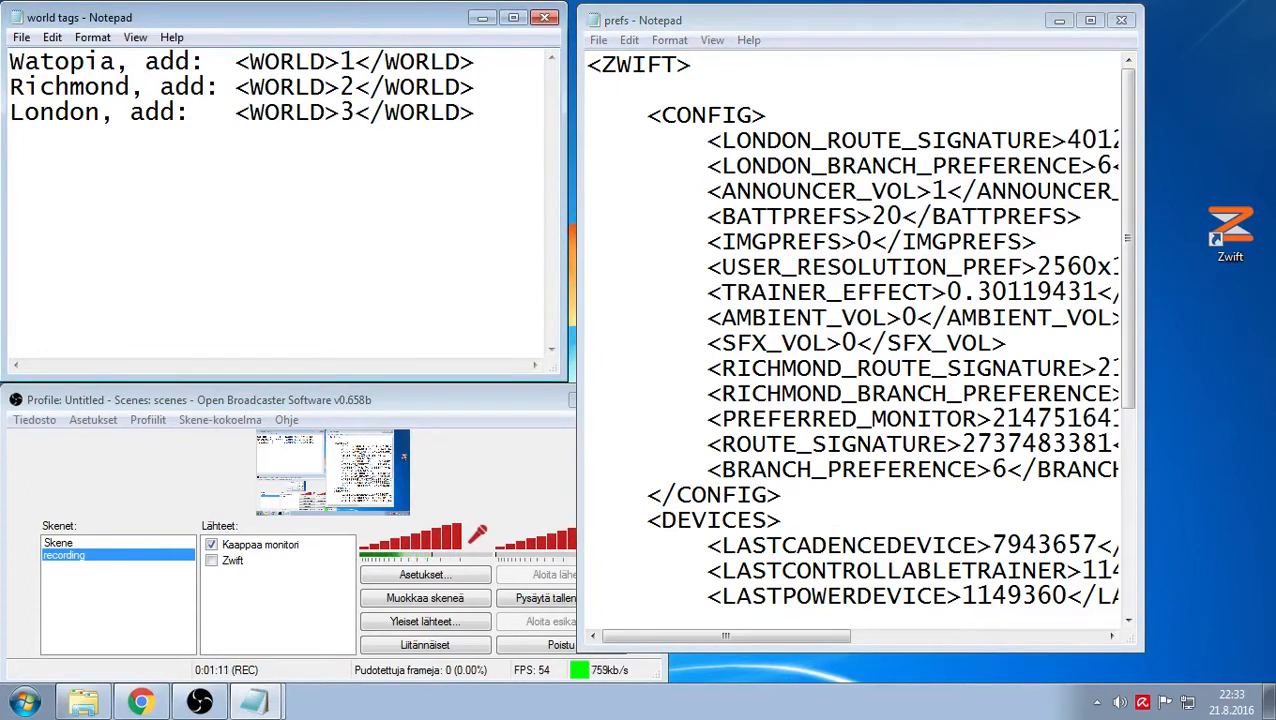
double_click(326, 112)
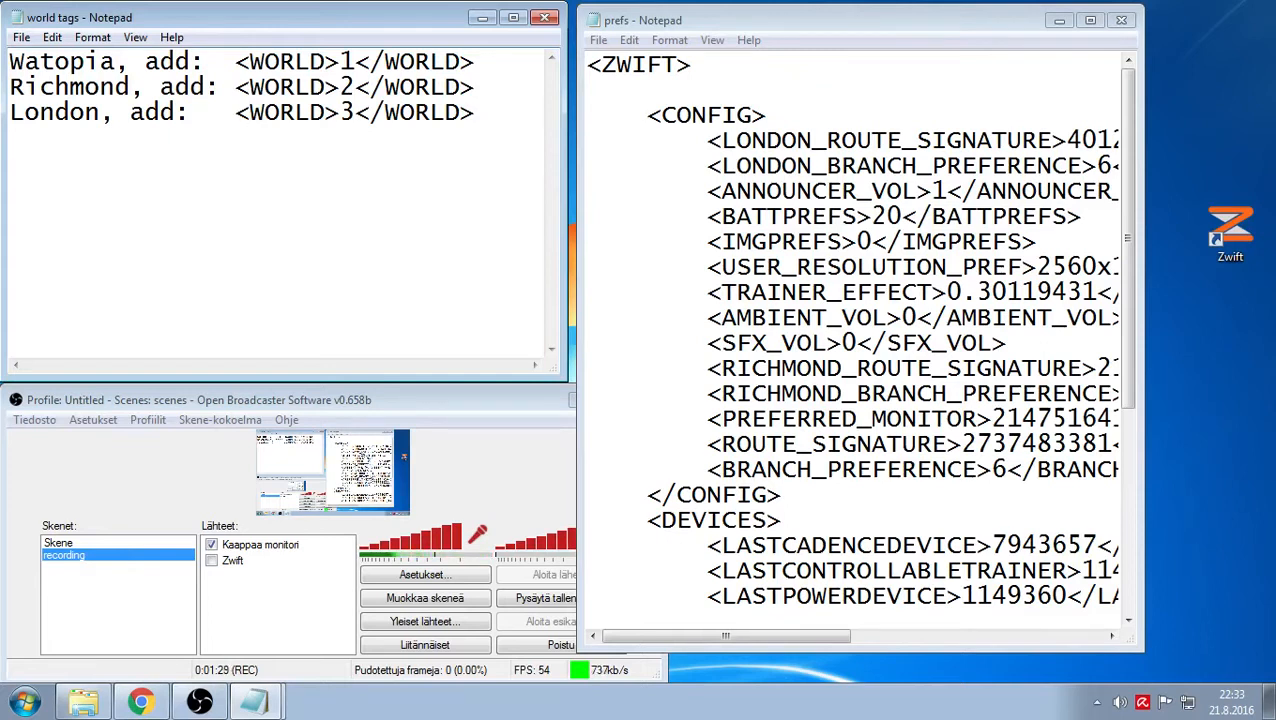
Step: Paste <WORLD>3</WORLD> from the world tags notes under <ZWIFT> and save prefs.xml
double_click(340, 112)
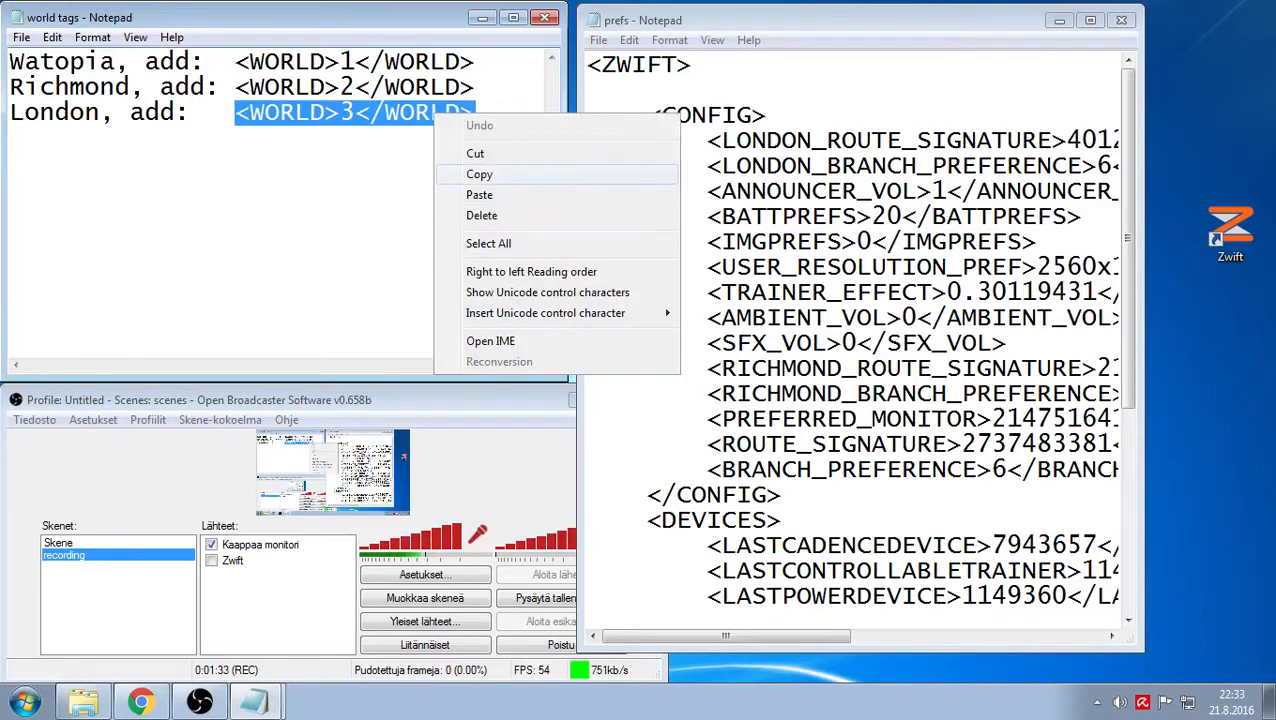
click(480, 174)
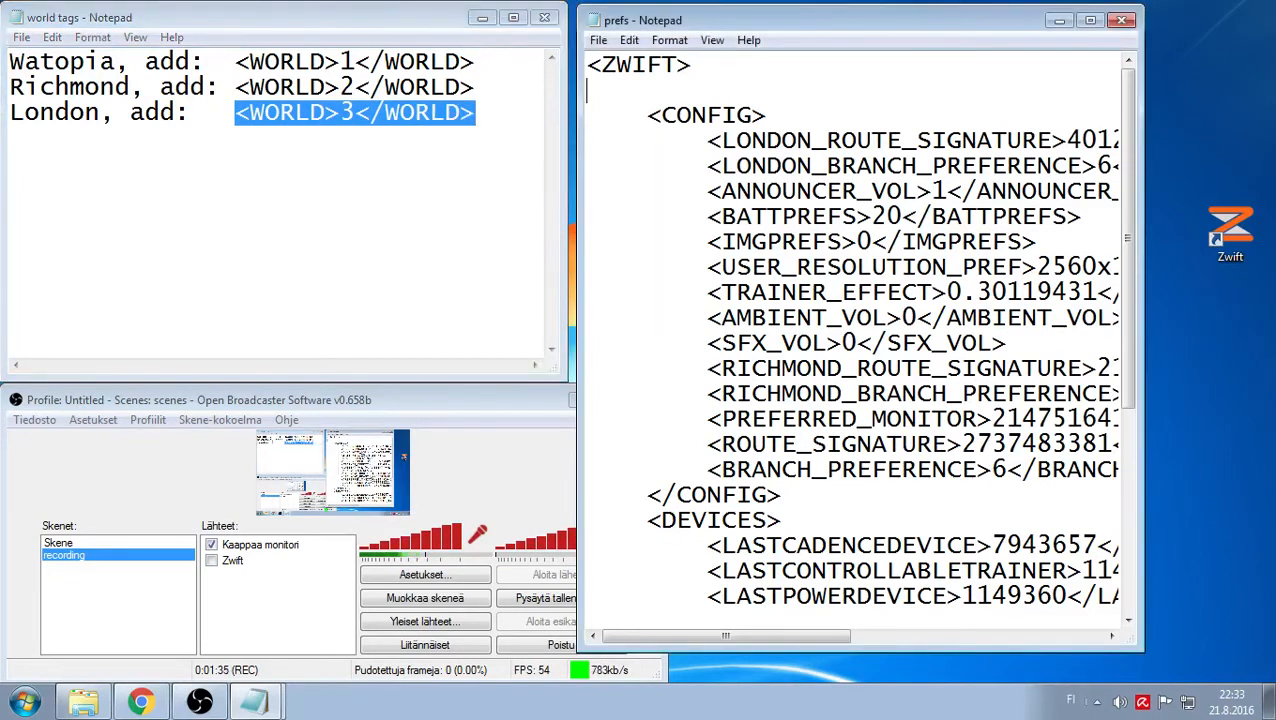
text(<WORLD>3</WORLD>)
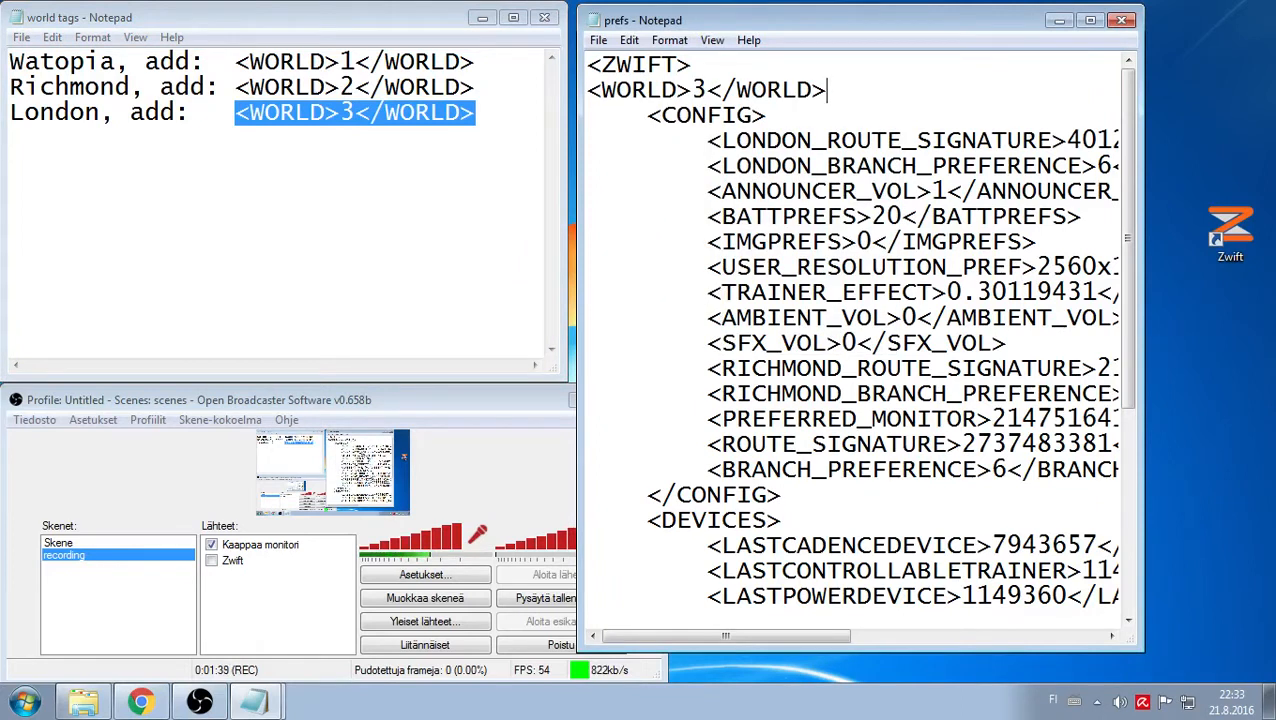
click(628, 40)
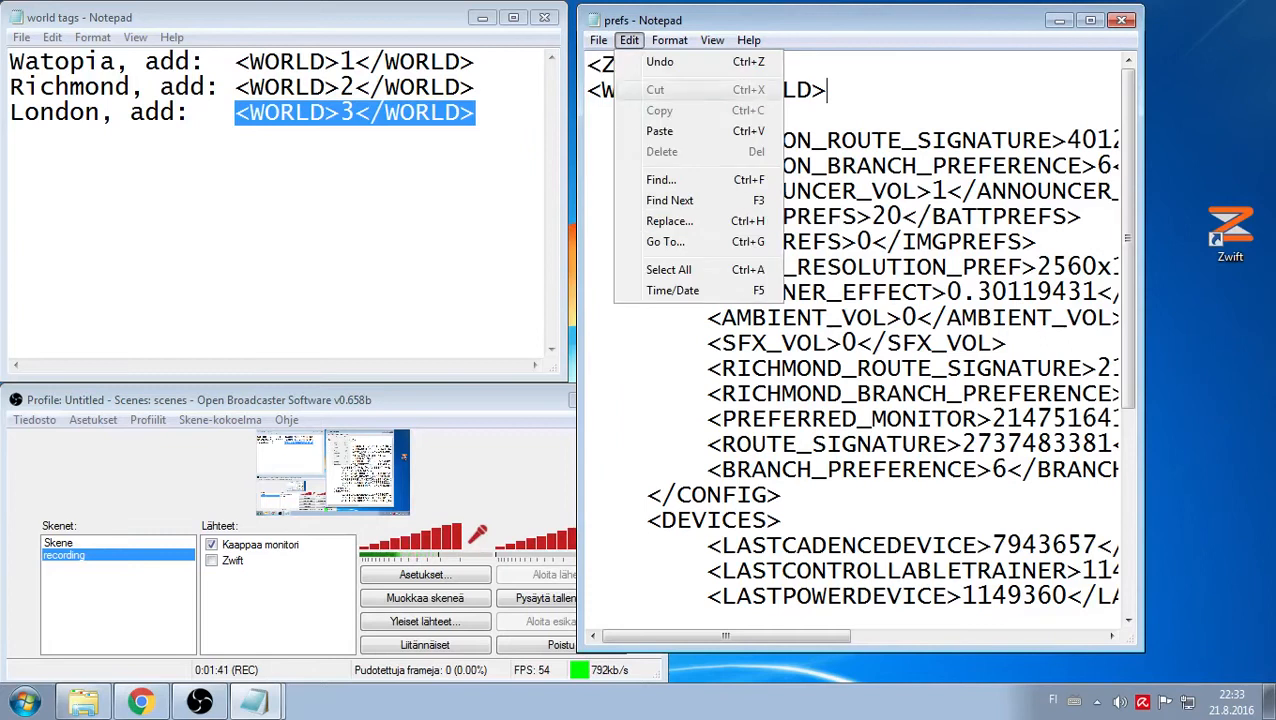
click(598, 40)
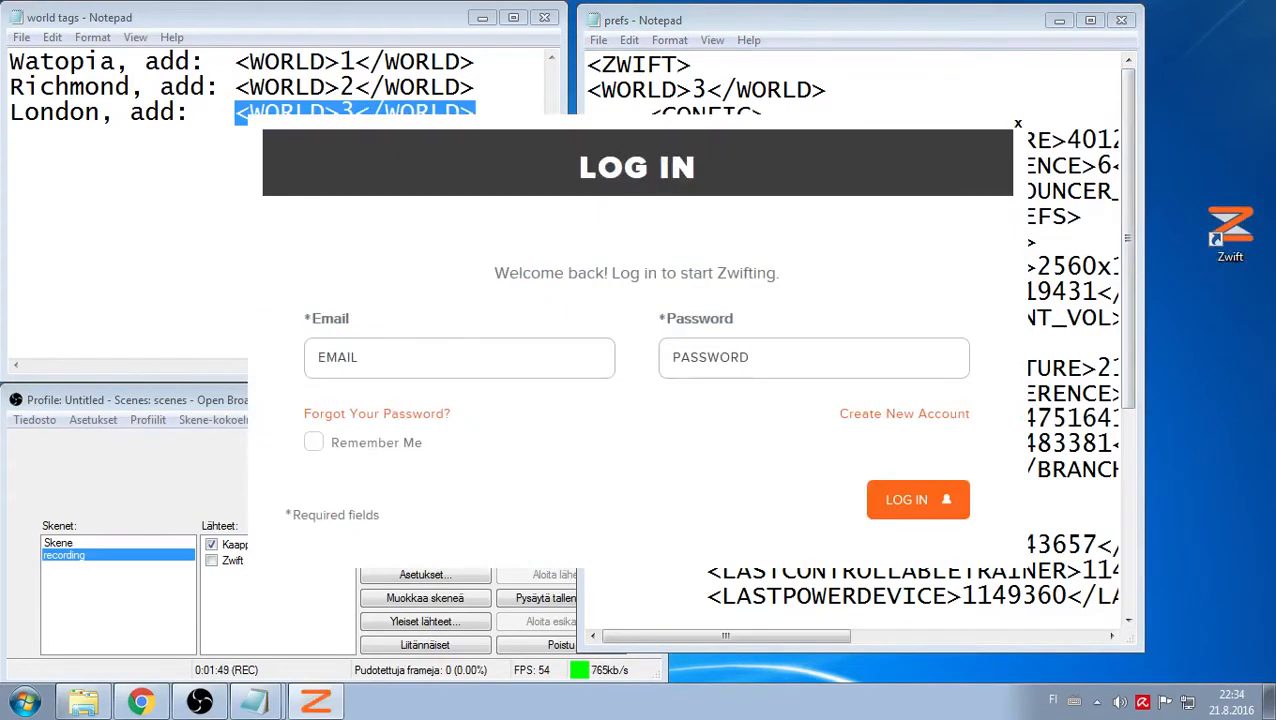
Step: Log in to Zwift with email and password and dismiss the Garmin Express ANT+ warning
click(460, 356)
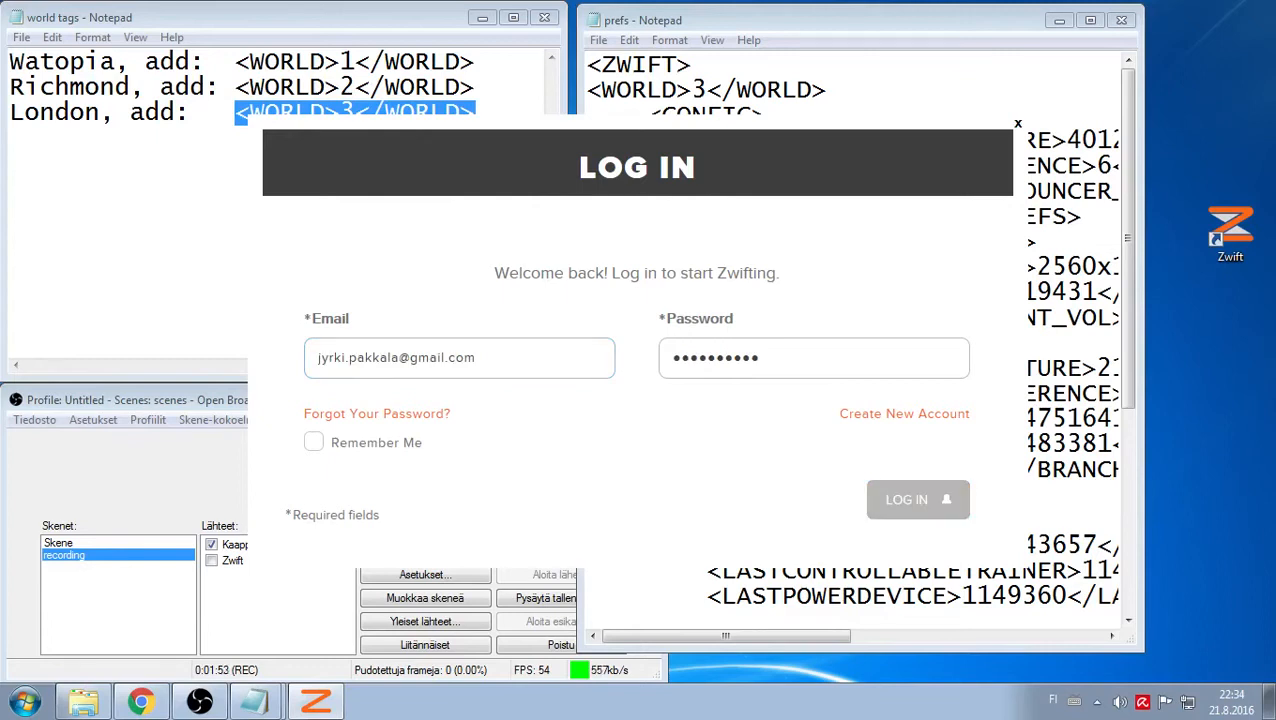
click(916, 500)
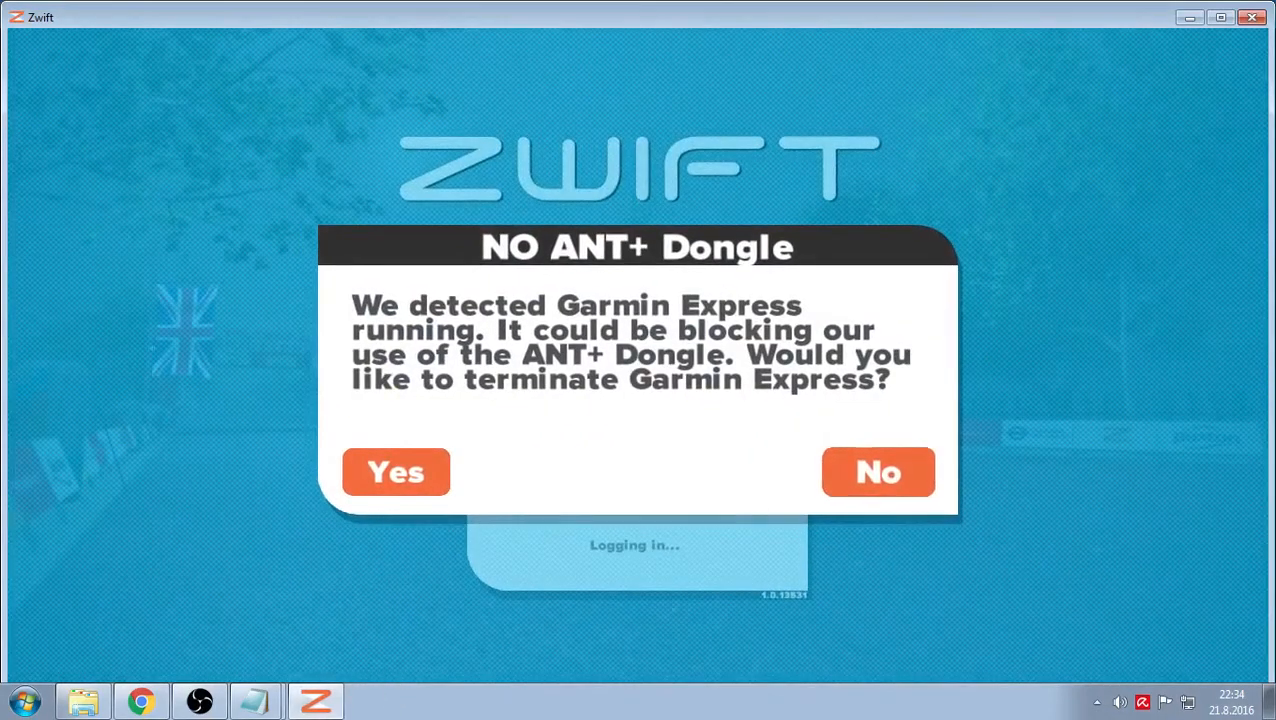
click(878, 472)
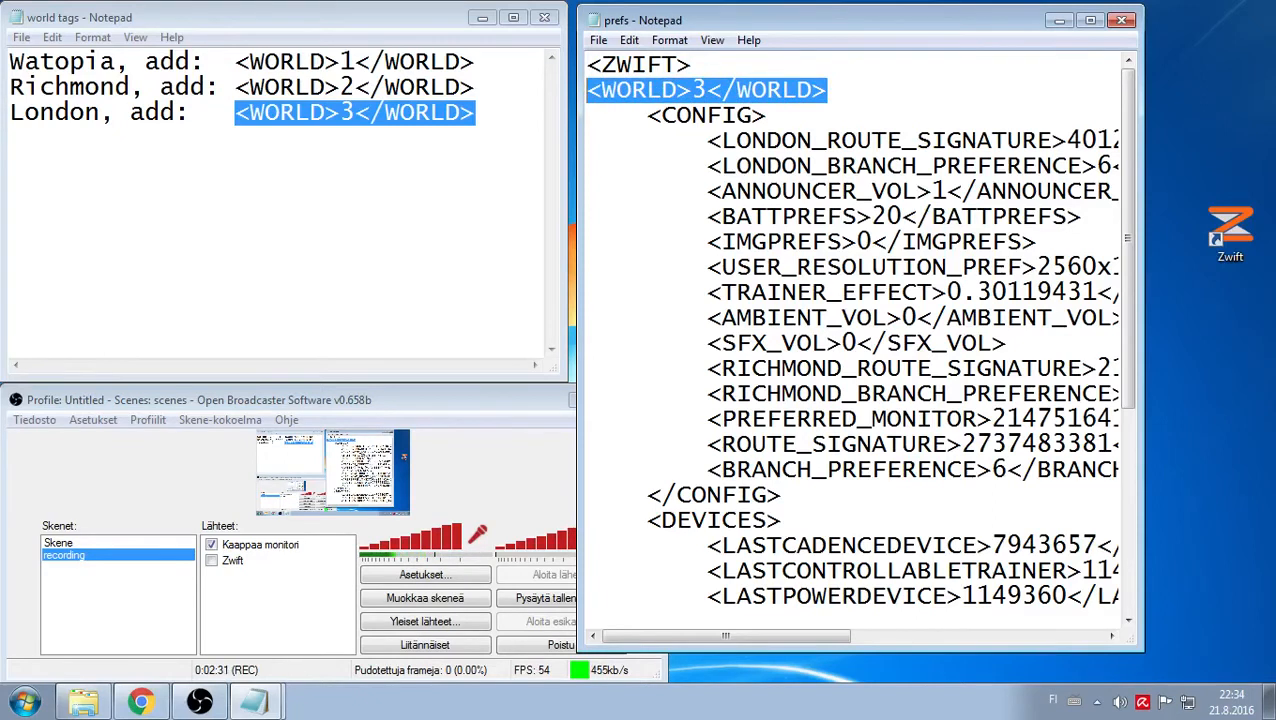
Step: Delete the <WORLD>3</WORLD> line, save prefs.xml back to default and close Notepad
scroll(down, 3)
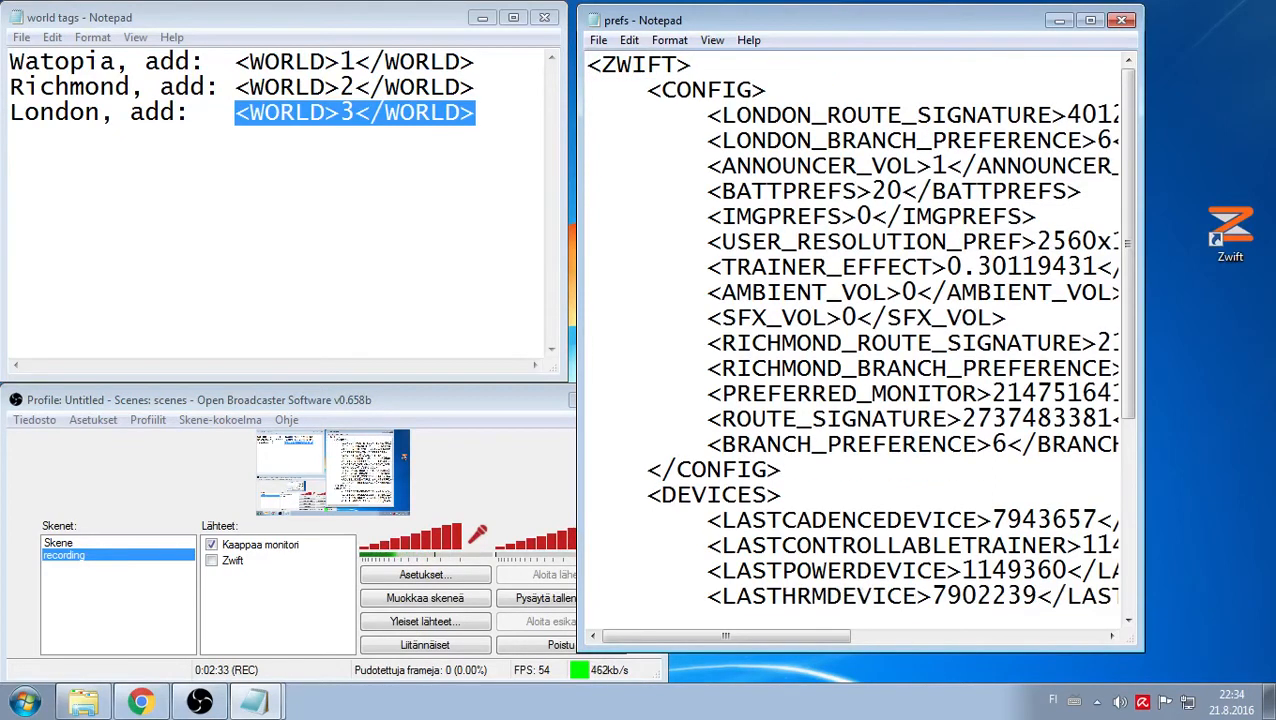
click(598, 40)
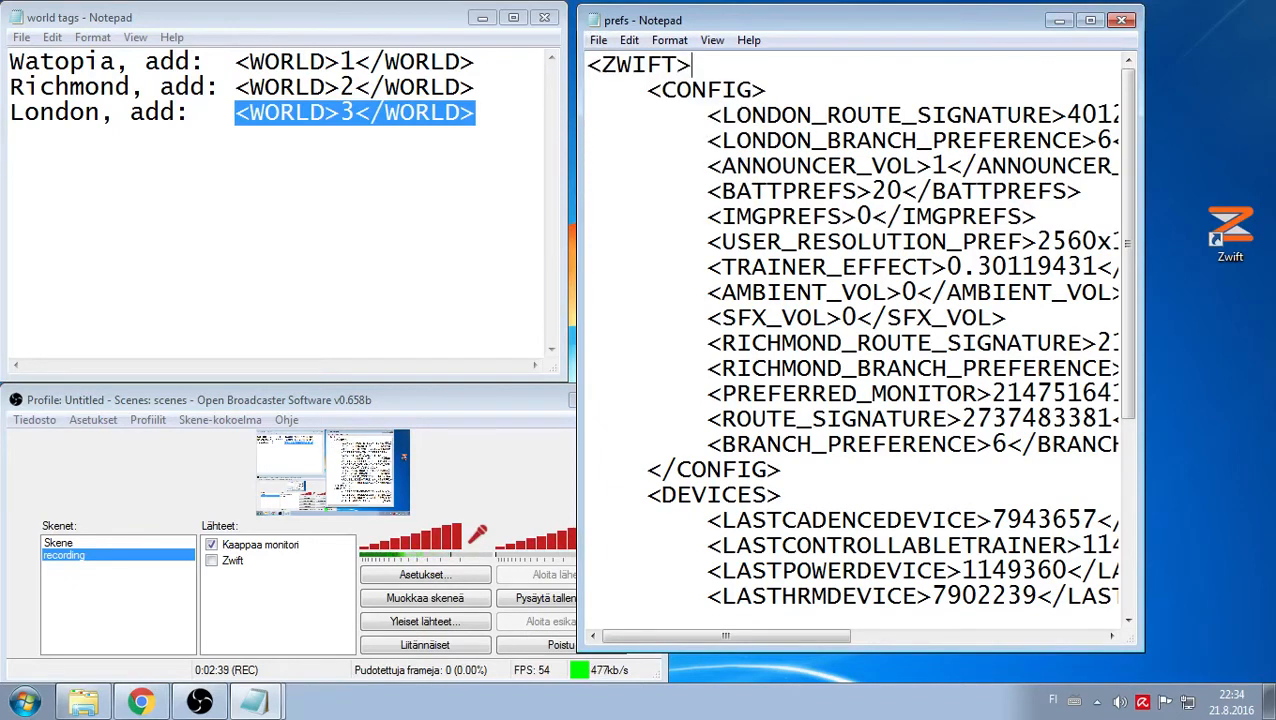
click(1120, 20)
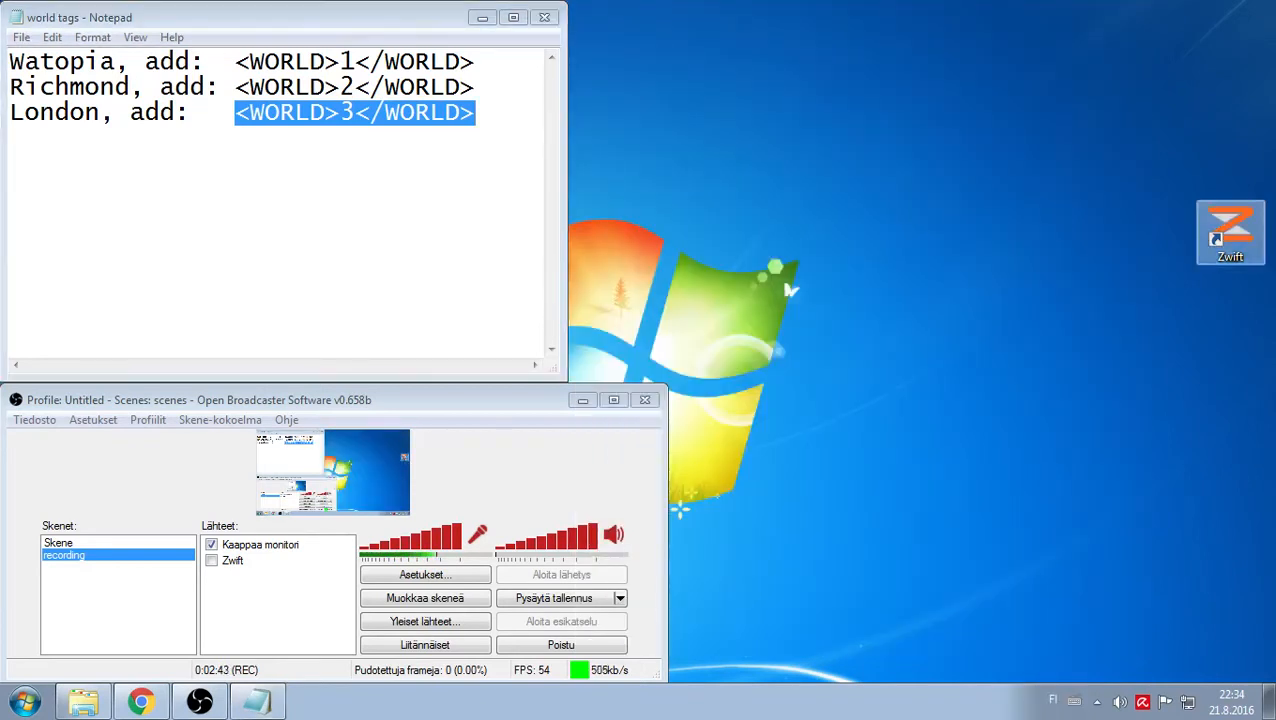
Step: Relaunch Zwift, log in with the saved email, pass the Garmin Express warning and quit to desktop
double_click(1230, 232)
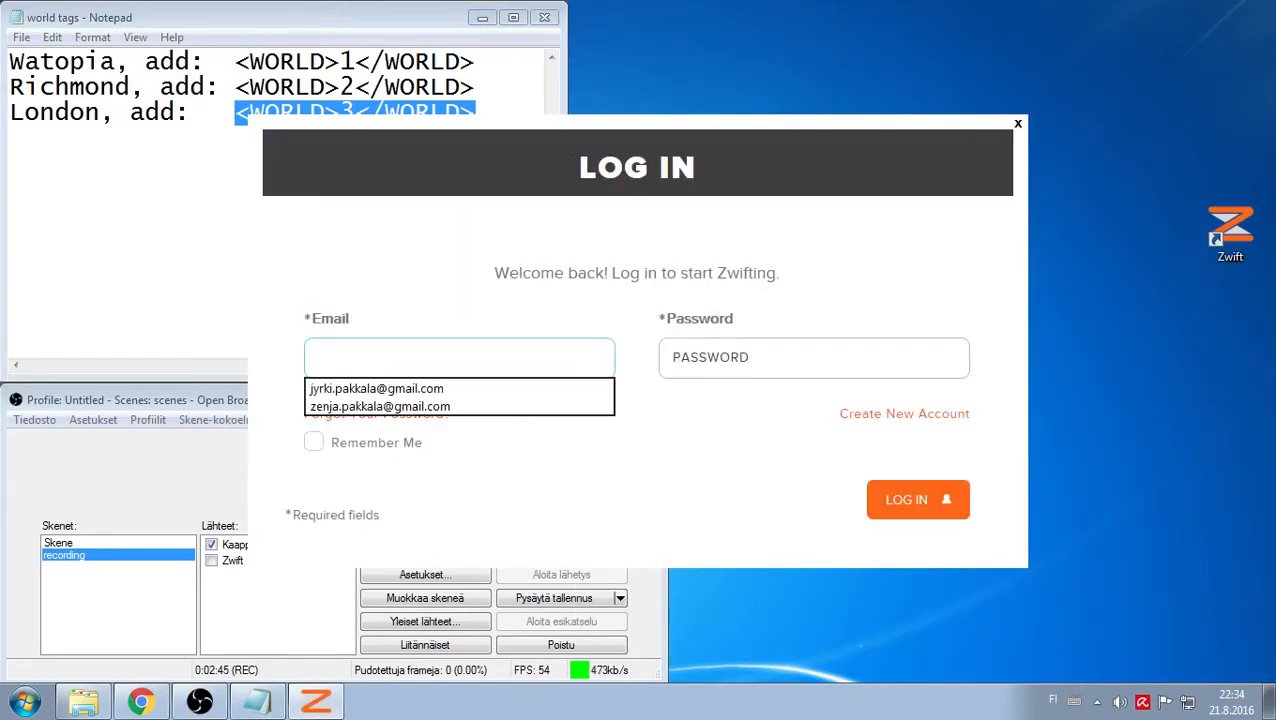
click(376, 388)
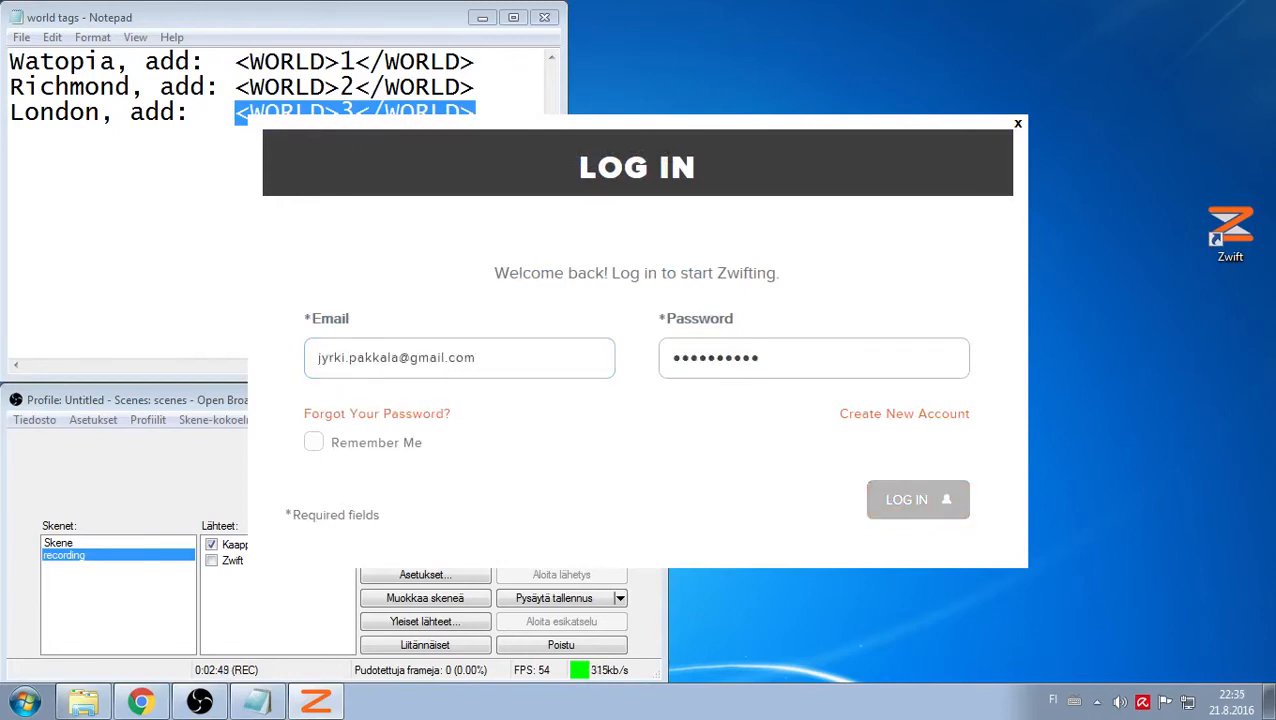
click(916, 500)
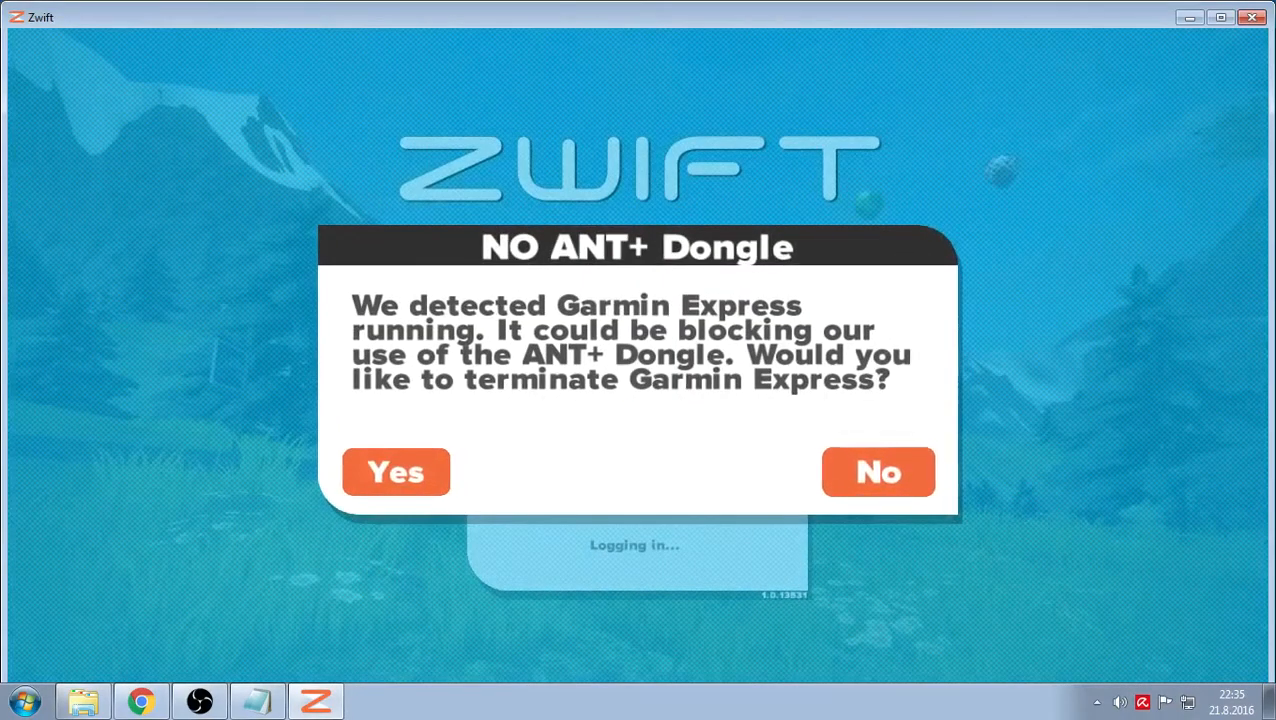
click(876, 472)
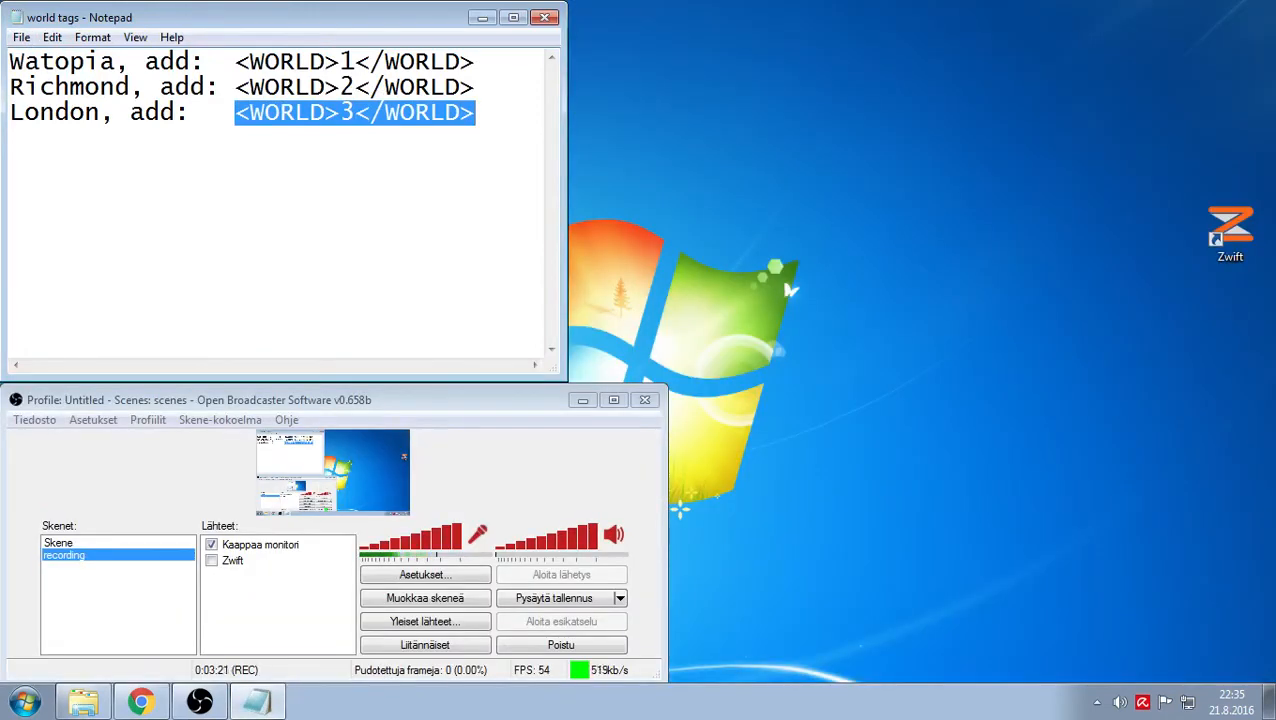
click(300, 200)
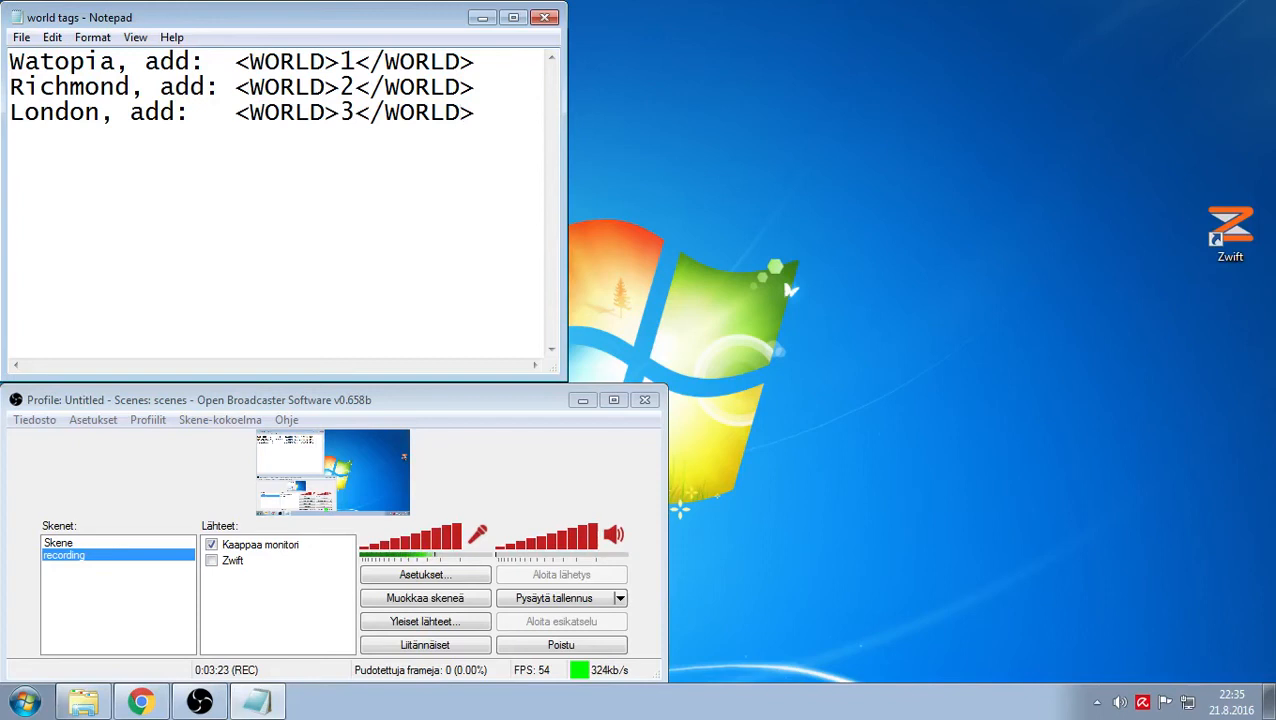